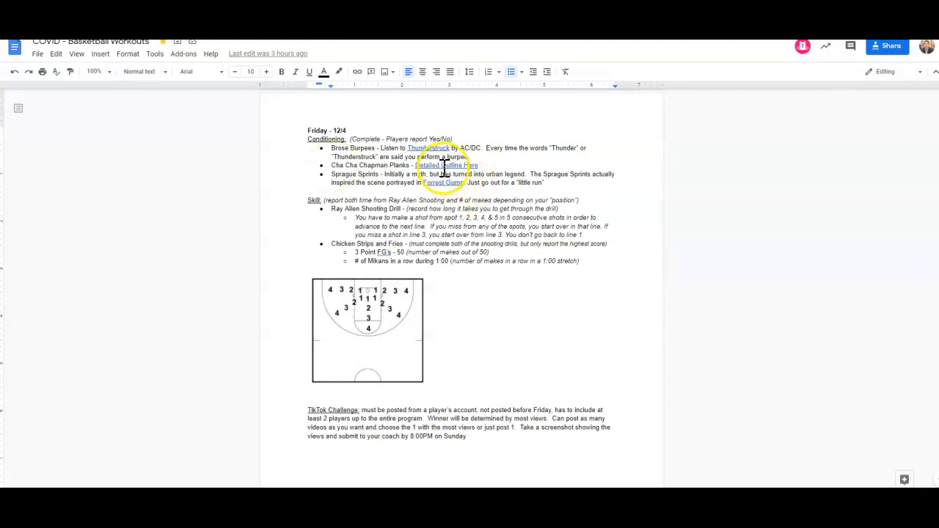
# Step: Follow the Forrest Gump hyperlink in the Sprague Sprints bullet to its YouTube video
pyautogui.click(447, 165)
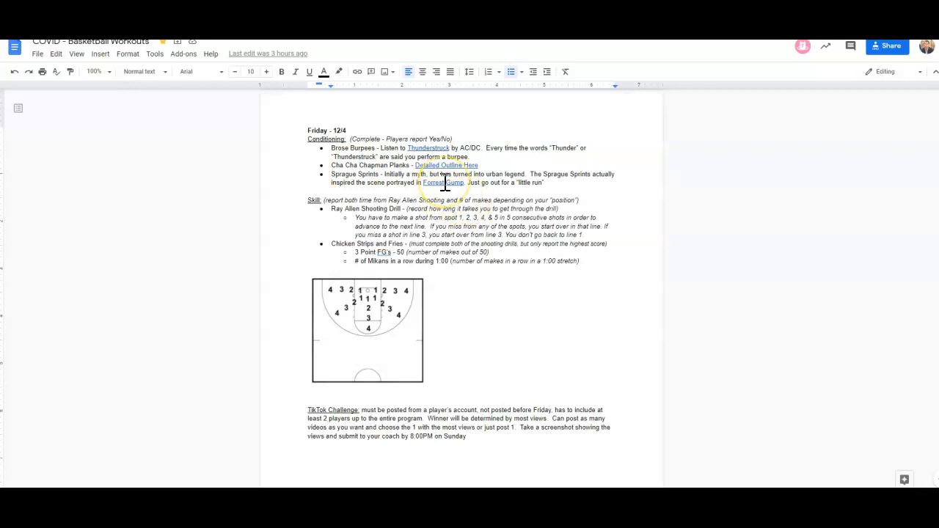
pyautogui.click(443, 182)
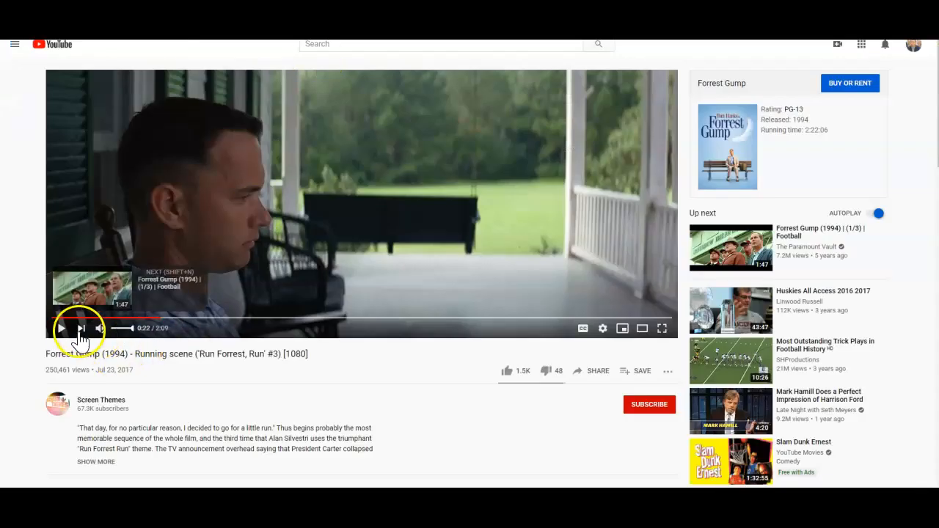
# Step: Play the running scene for about a minute, then pause the player
pyautogui.click(62, 328)
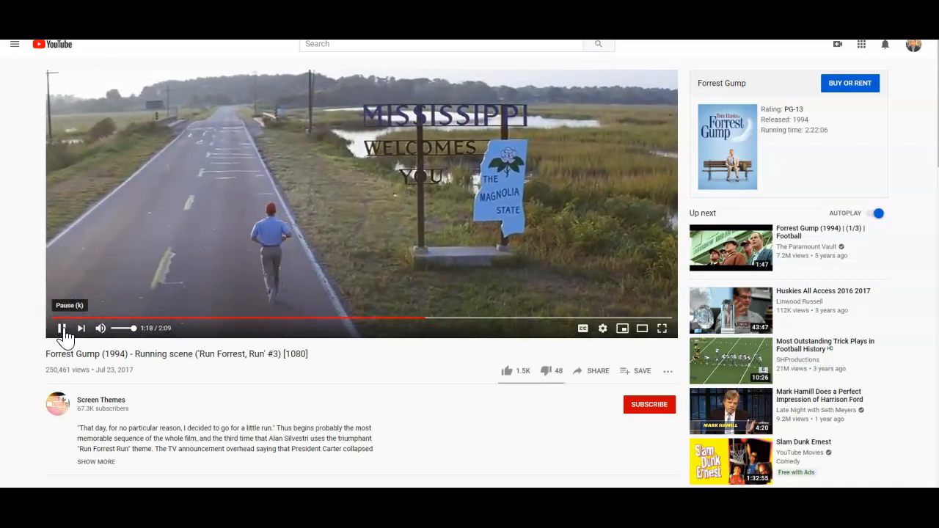
pyautogui.click(61, 329)
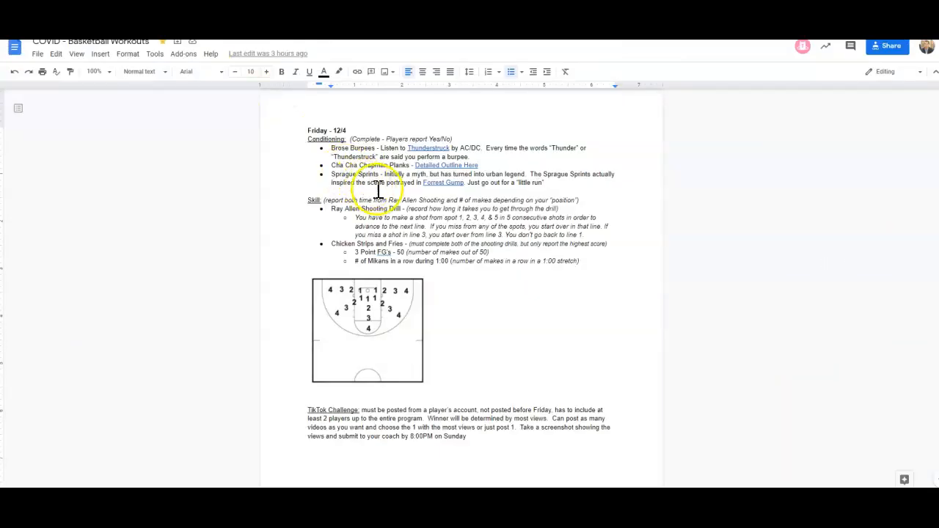
pyautogui.moveTo(472, 187)
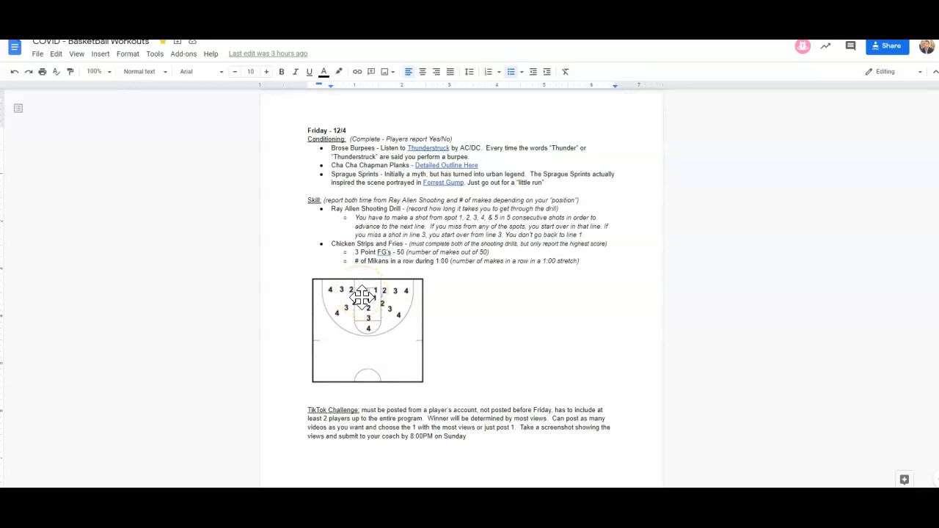
pyautogui.click(365, 290)
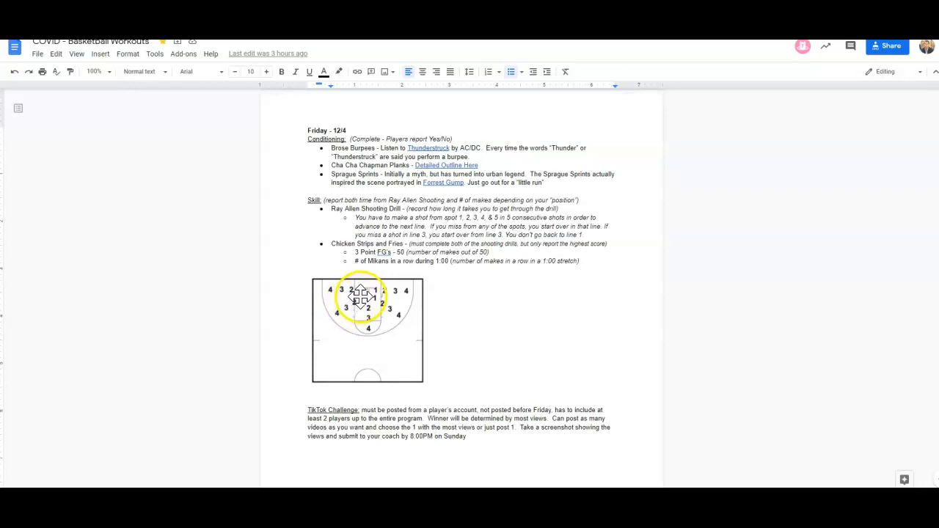
pyautogui.moveTo(361, 297); pyautogui.dragTo(344, 308)
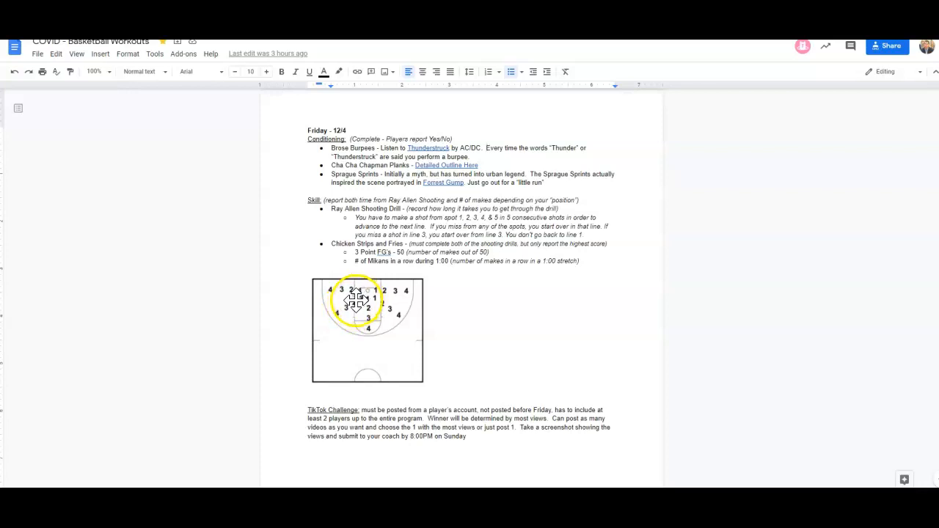
pyautogui.moveTo(355, 300); pyautogui.dragTo(339, 311)
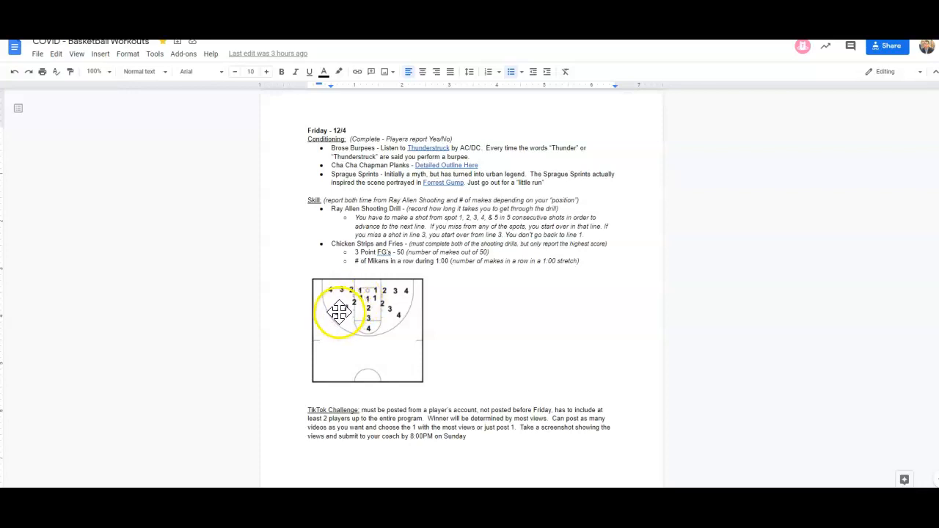
pyautogui.moveTo(338, 311); pyautogui.dragTo(355, 300)
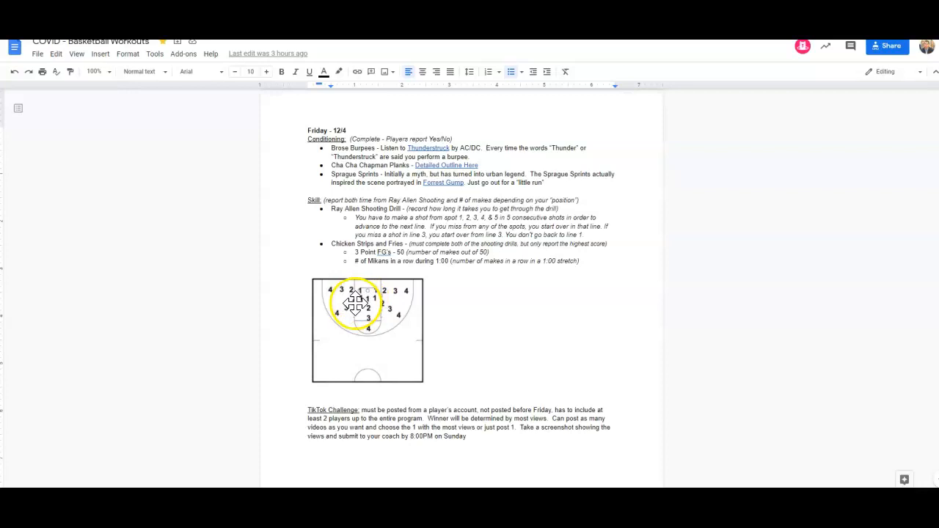
pyautogui.moveTo(355, 301); pyautogui.dragTo(359, 320)
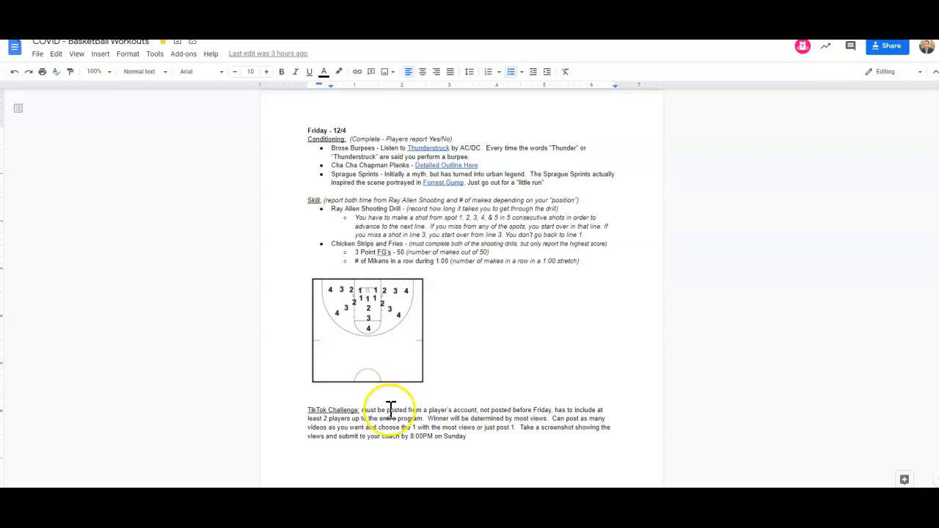
pyautogui.scroll(-3)
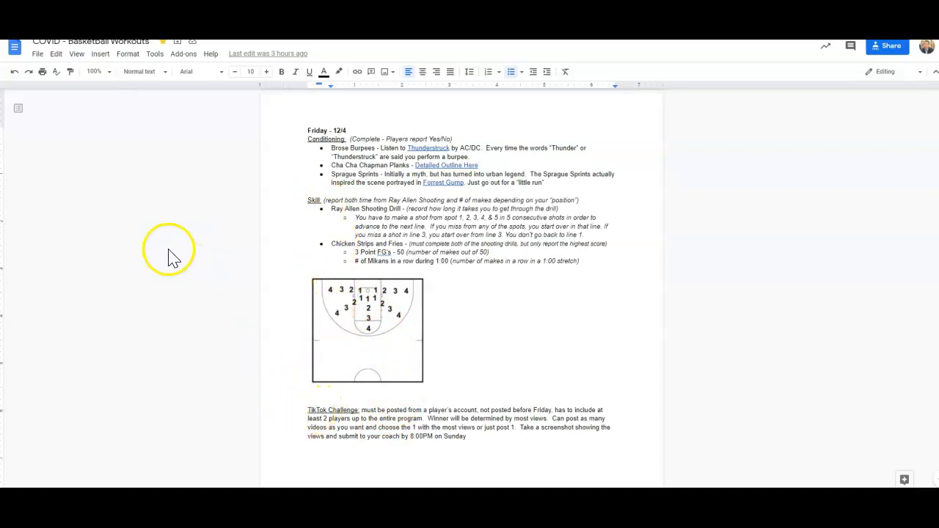
pyautogui.moveTo(141, 241)
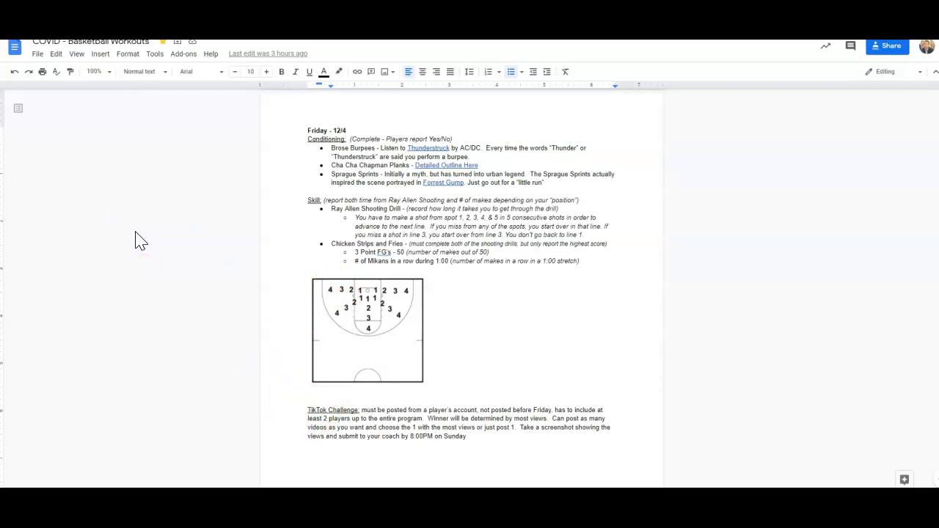